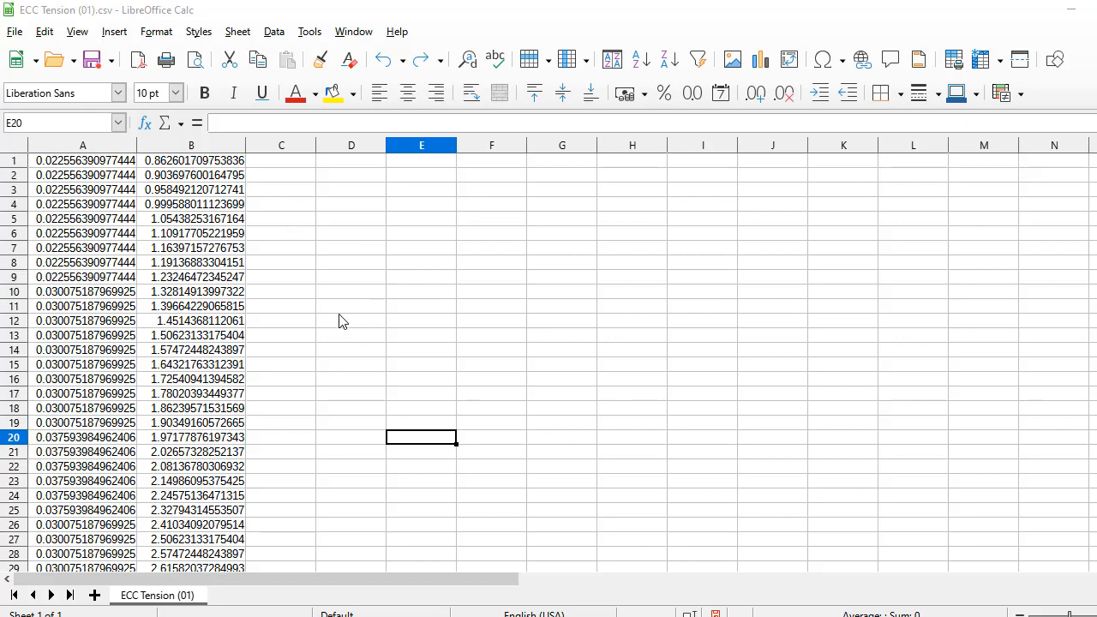
pyautogui.moveTo(111, 199)
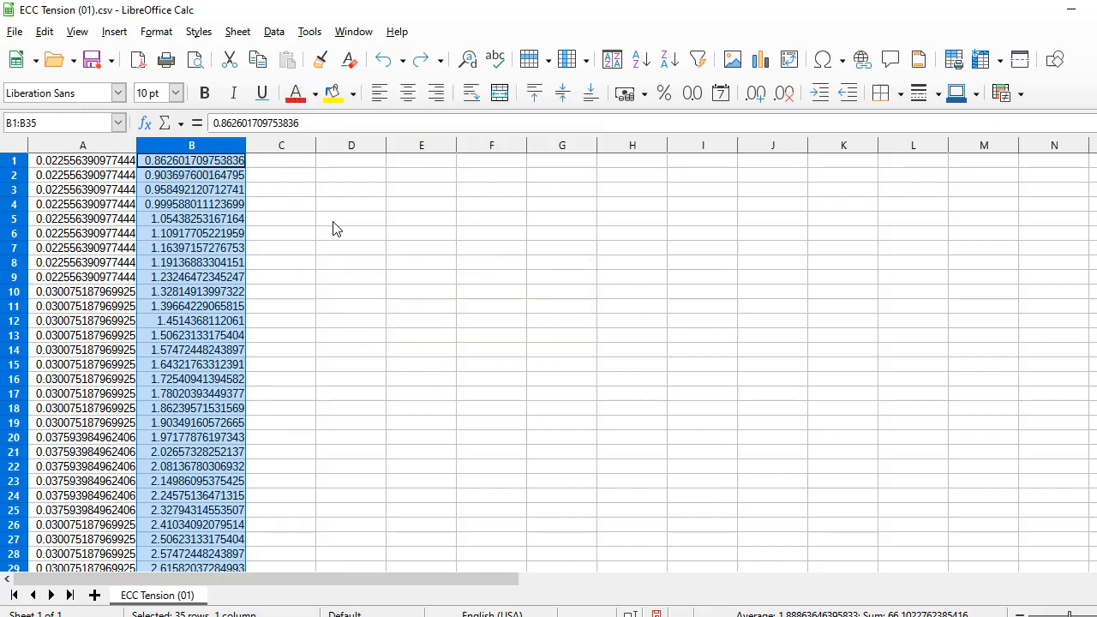
# Select the ECC Tension data range A1:B129 across both columns.
pyautogui.click(281, 219)
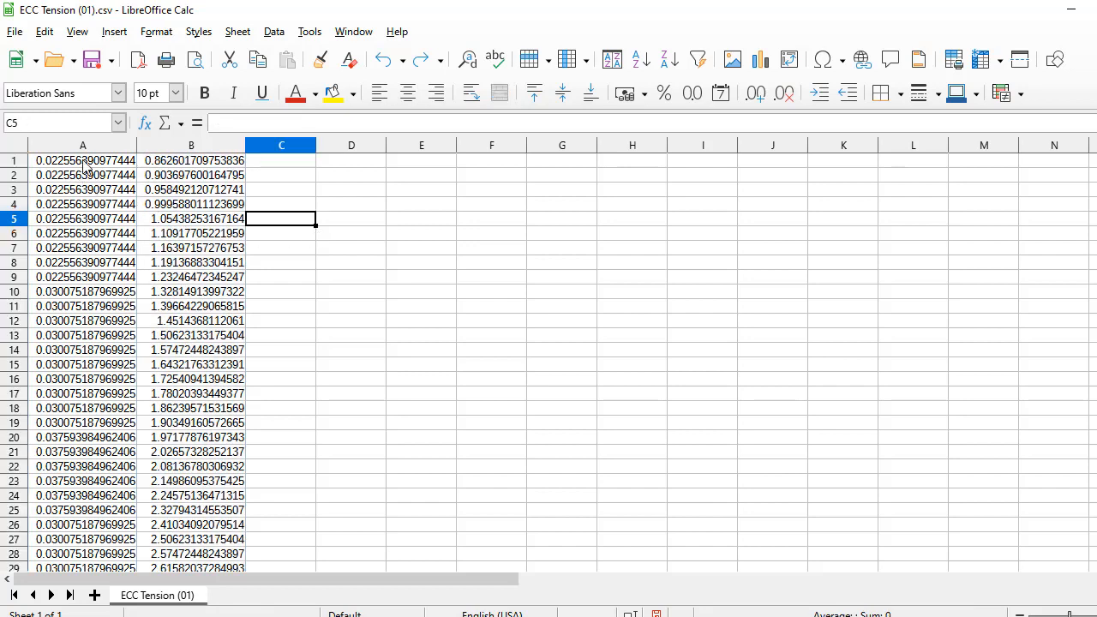
pyautogui.click(192, 161)
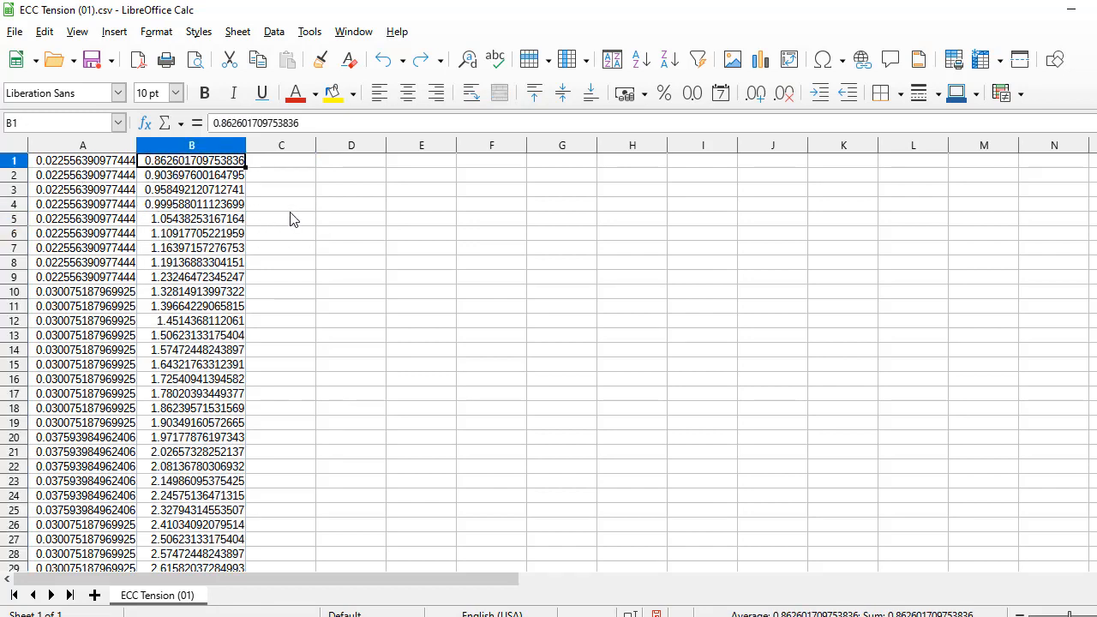
pyautogui.click(351, 204)
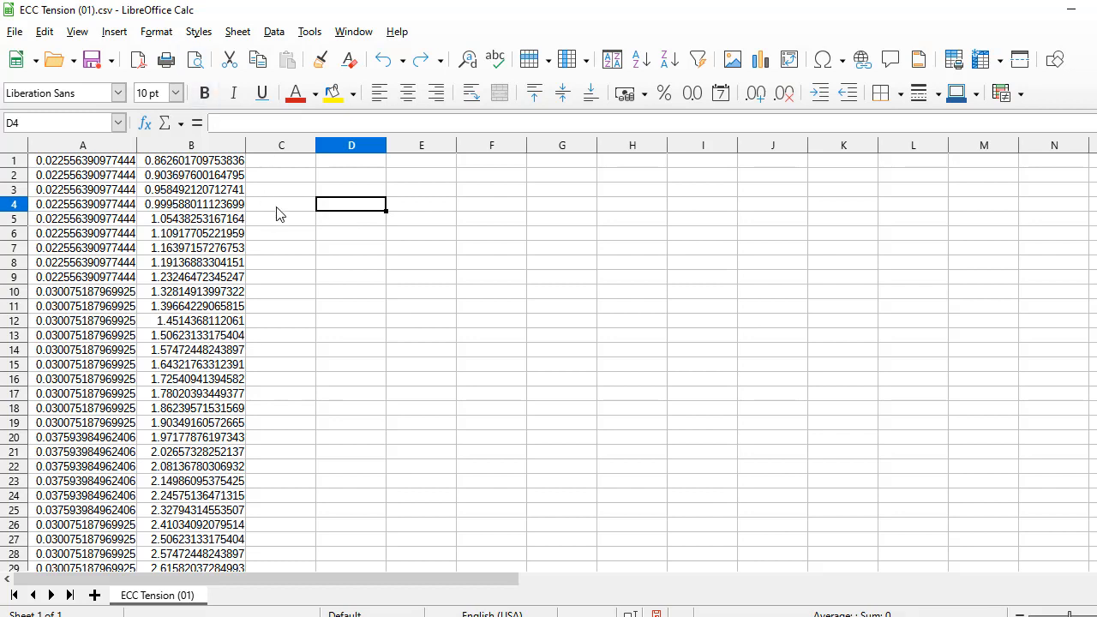
pyautogui.moveTo(295, 242)
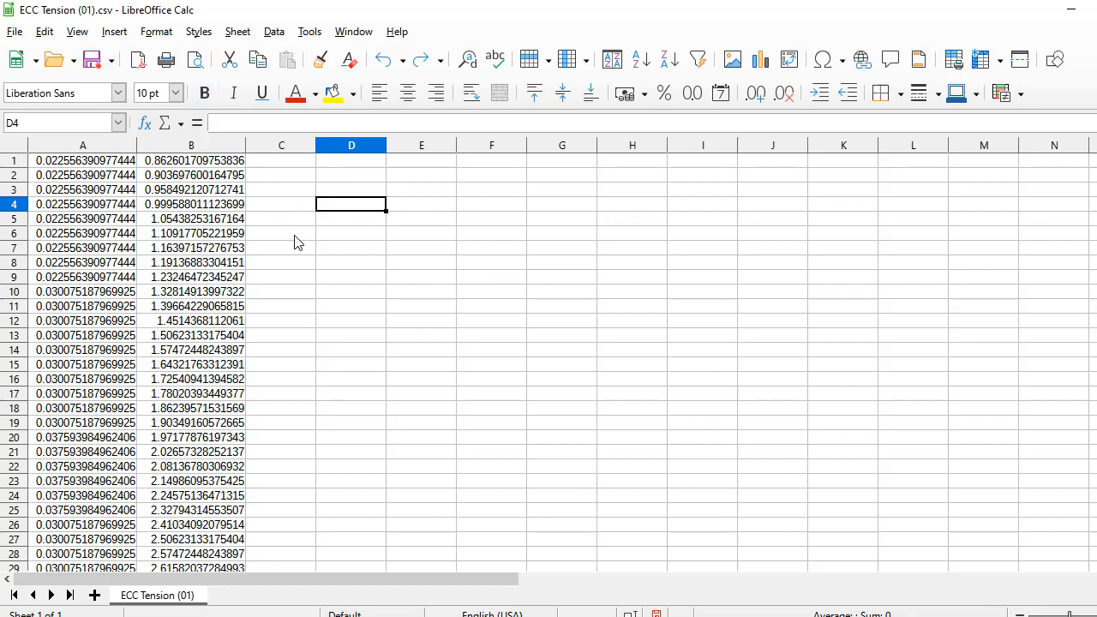
pyautogui.moveTo(53, 185)
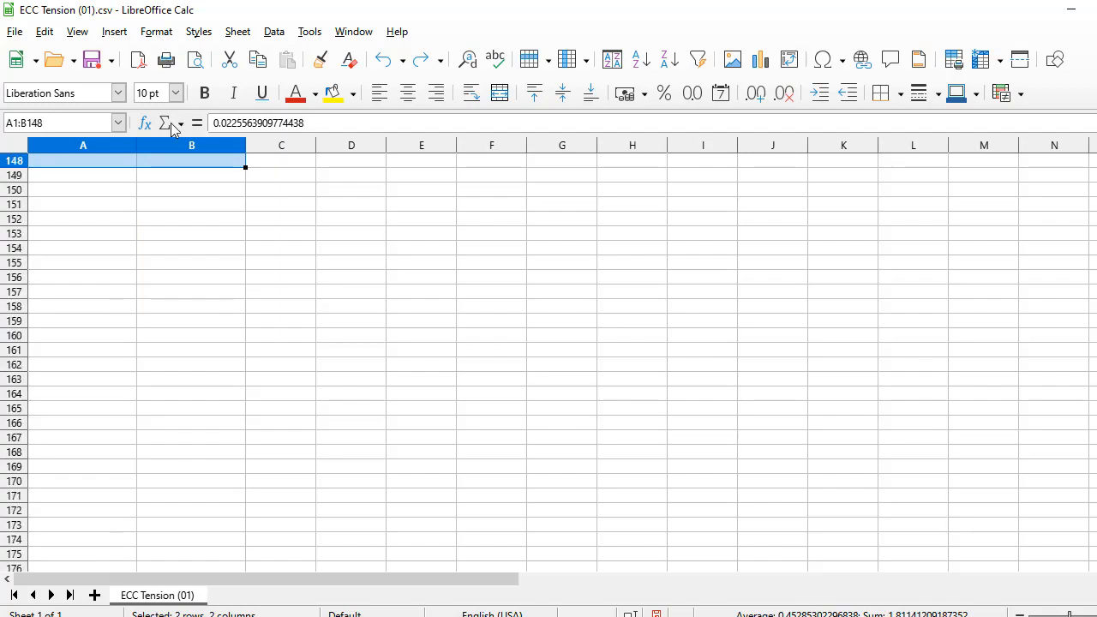
pyautogui.scroll(3)
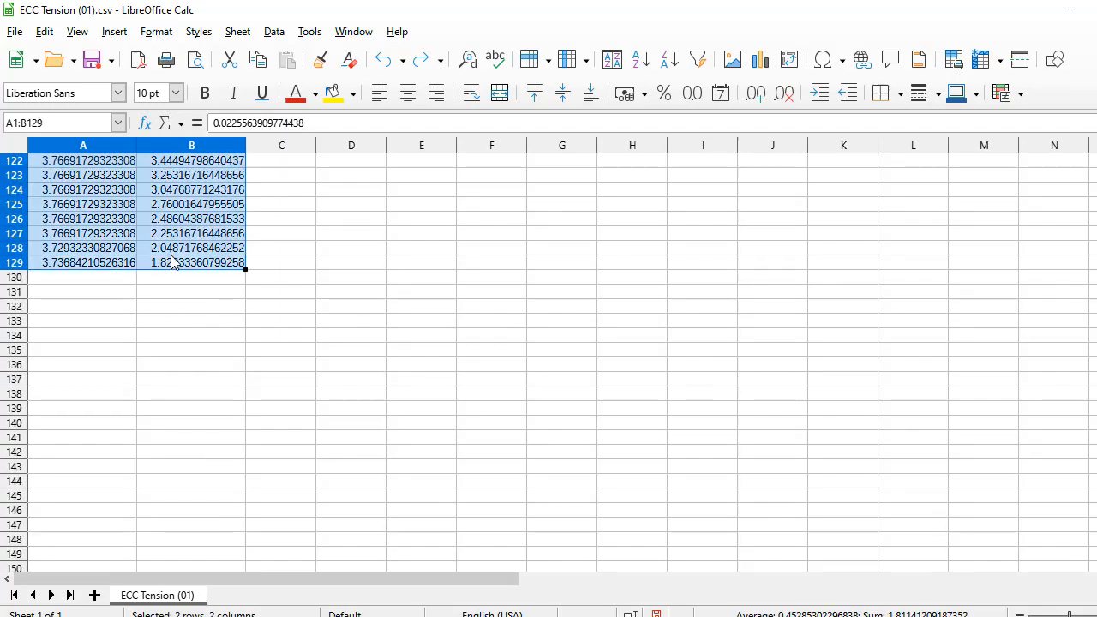
pyautogui.scroll(3)
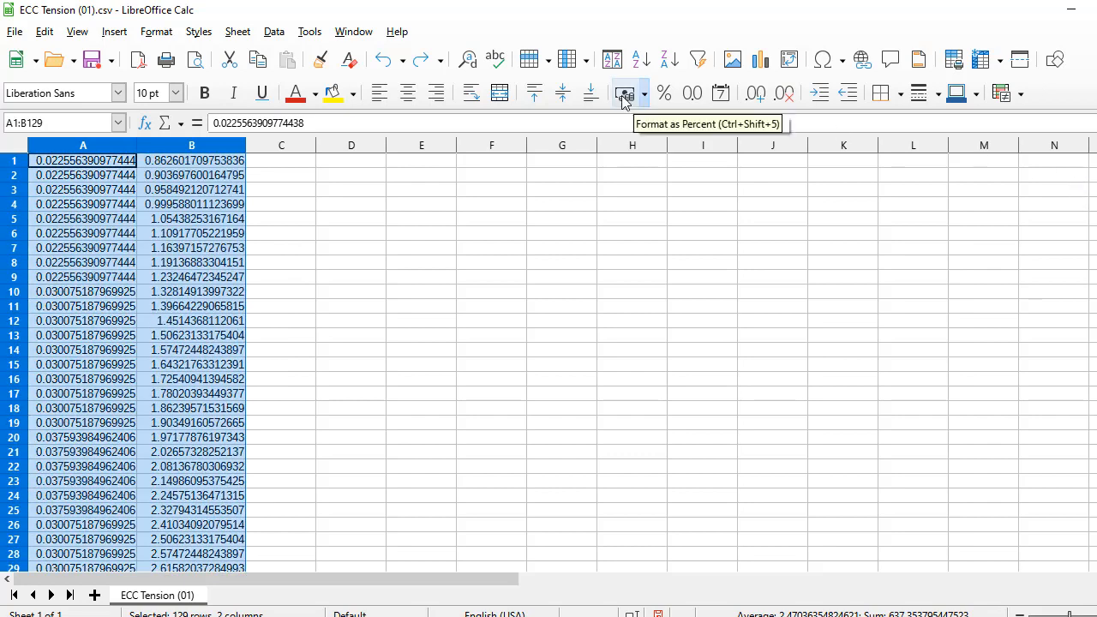
pyautogui.moveTo(70, 45)
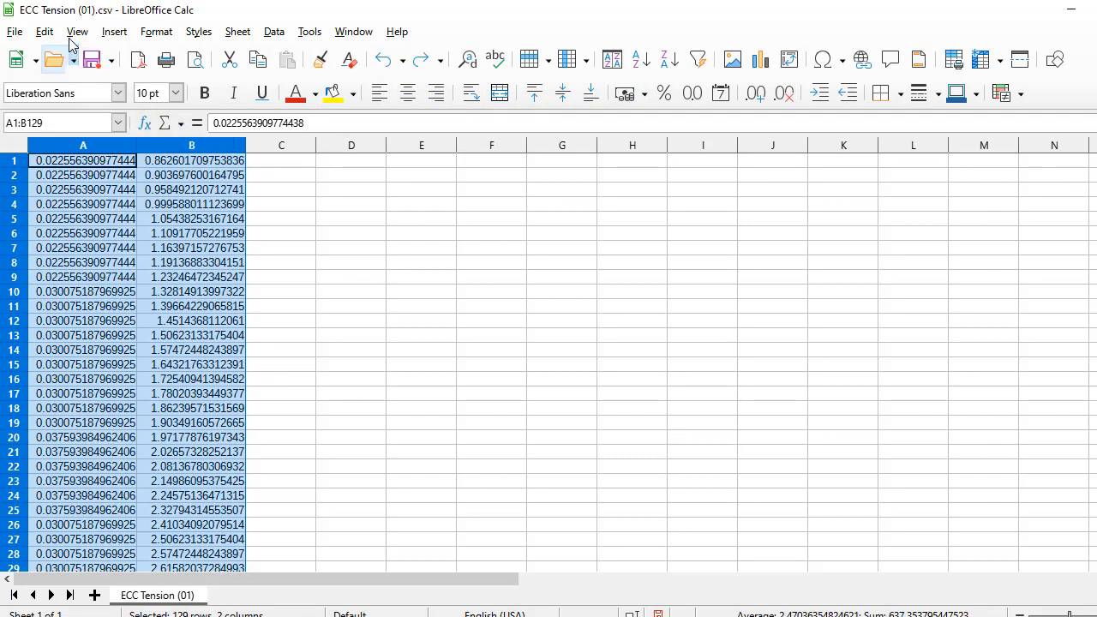
pyautogui.moveTo(113, 31)
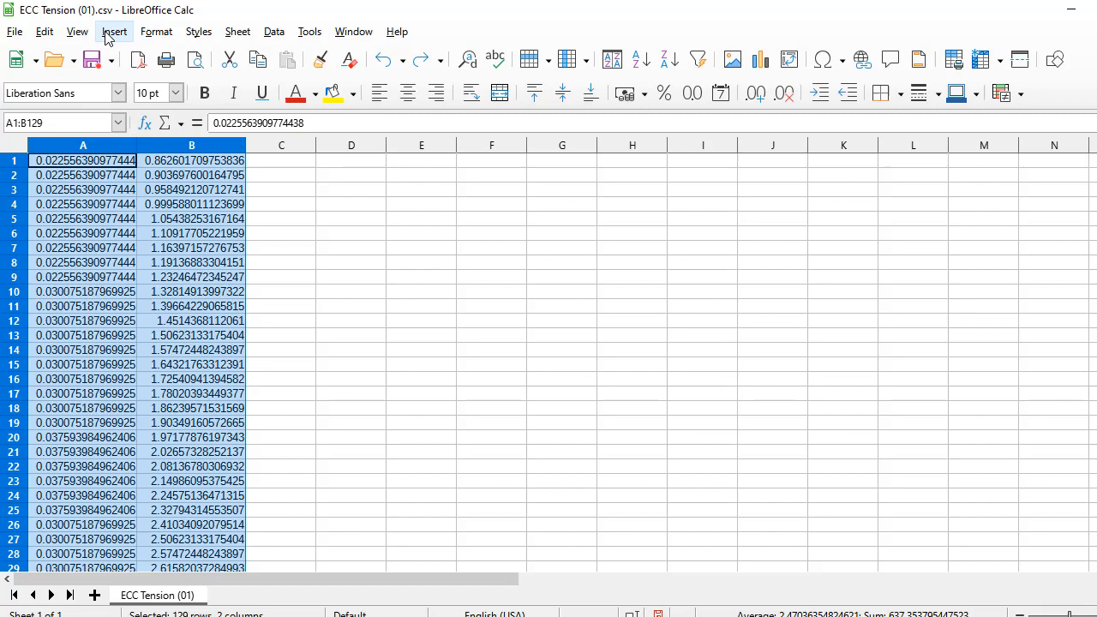
# Insert a chart via the Chart Wizard as an XY (Scatter) with the Lines Only variant.
pyautogui.click(113, 31)
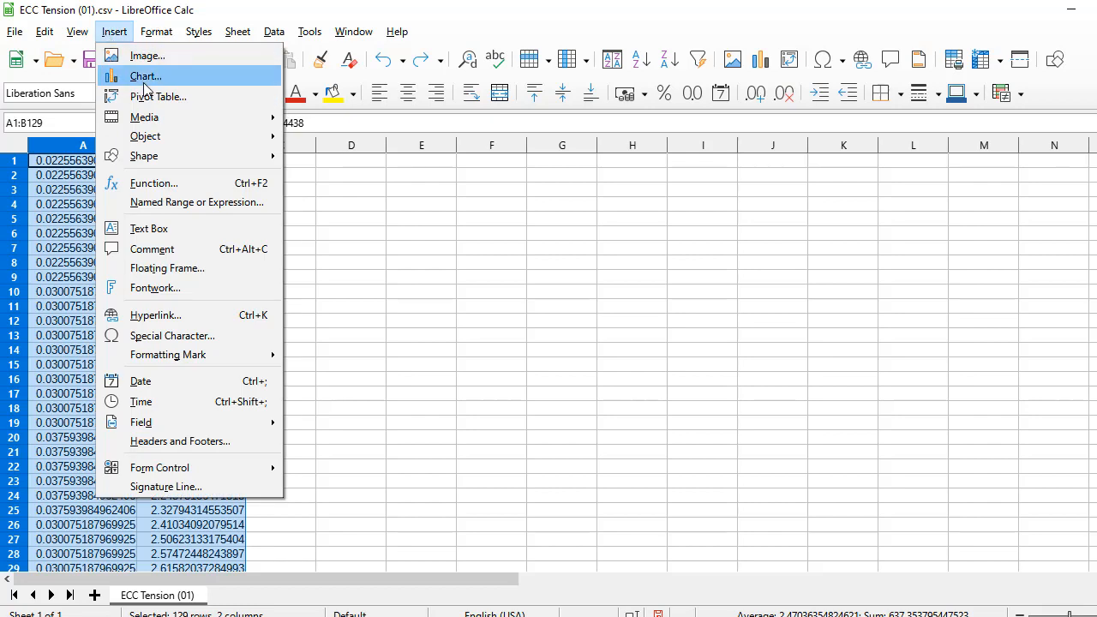
pyautogui.click(144, 75)
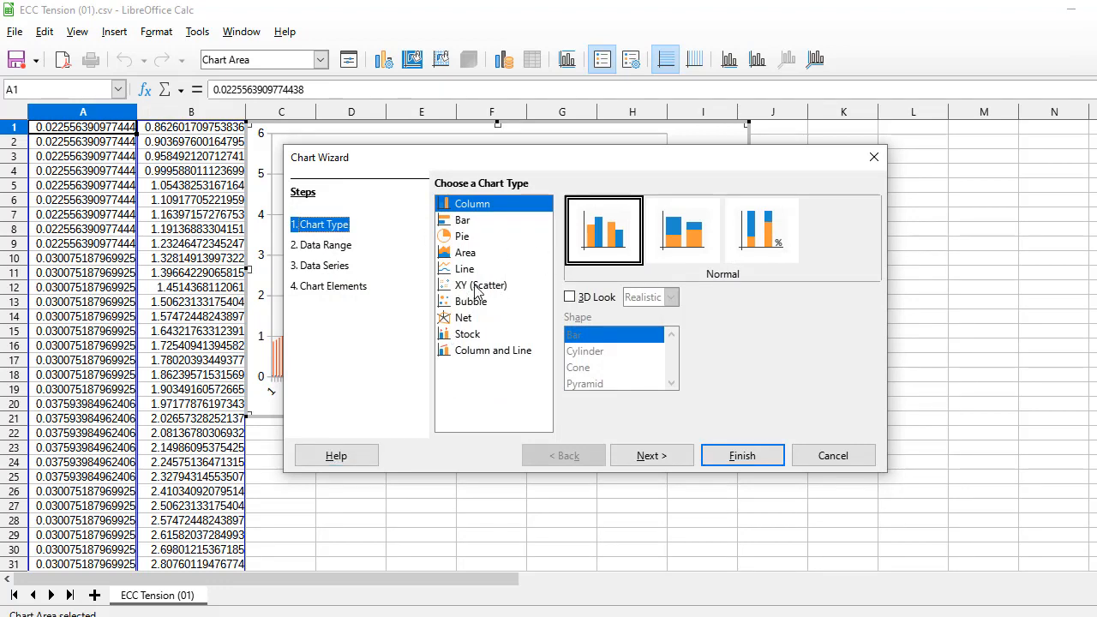
pyautogui.click(481, 284)
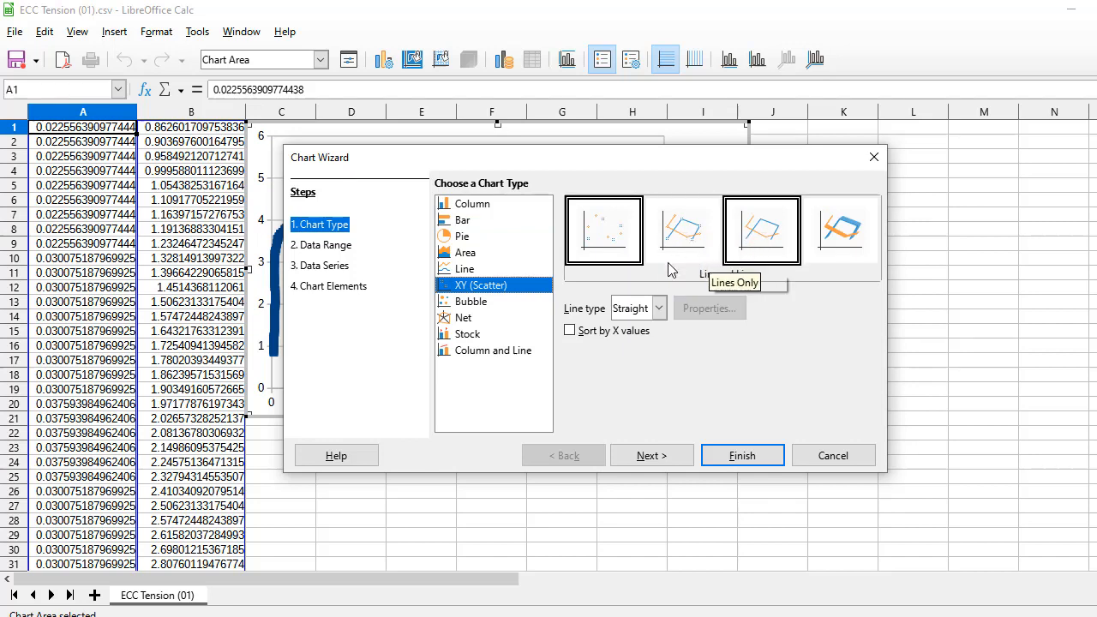
pyautogui.moveTo(752, 245)
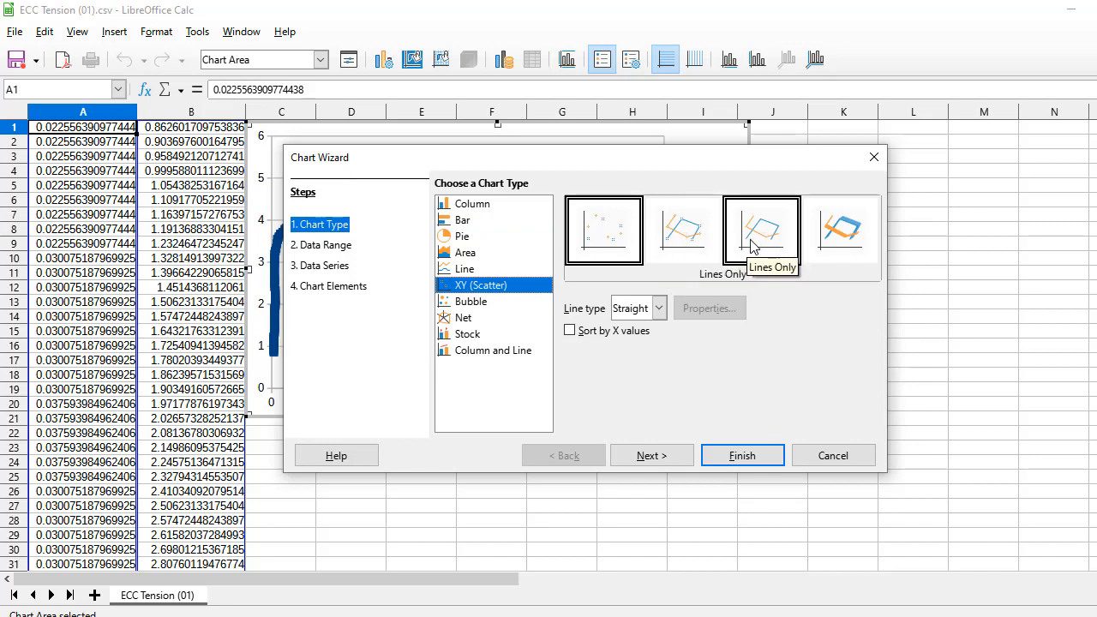
pyautogui.click(682, 230)
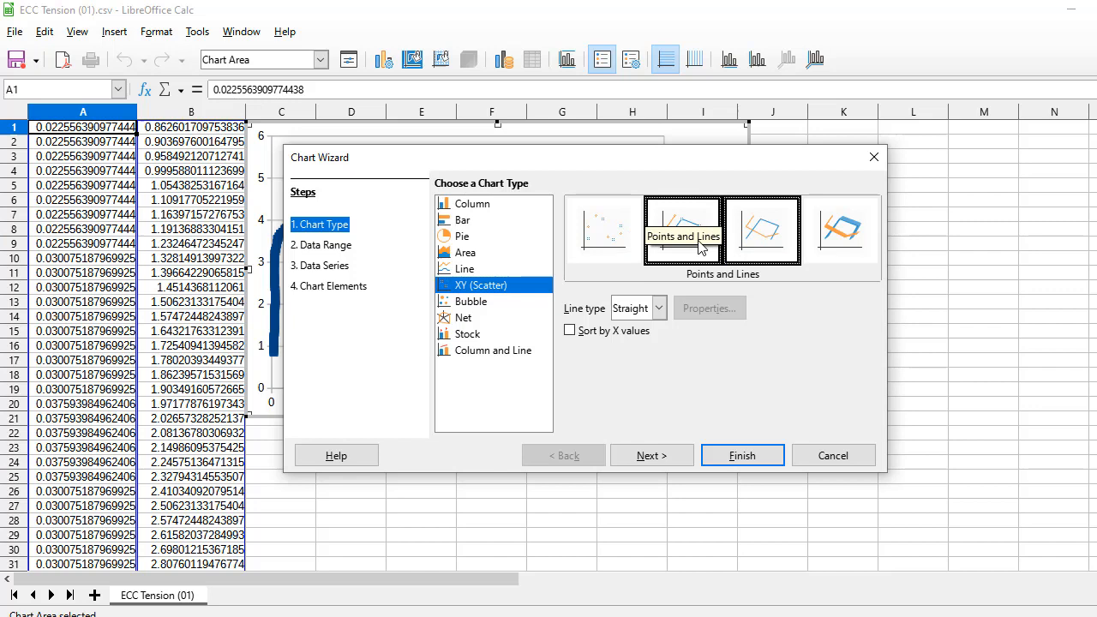
pyautogui.click(761, 230)
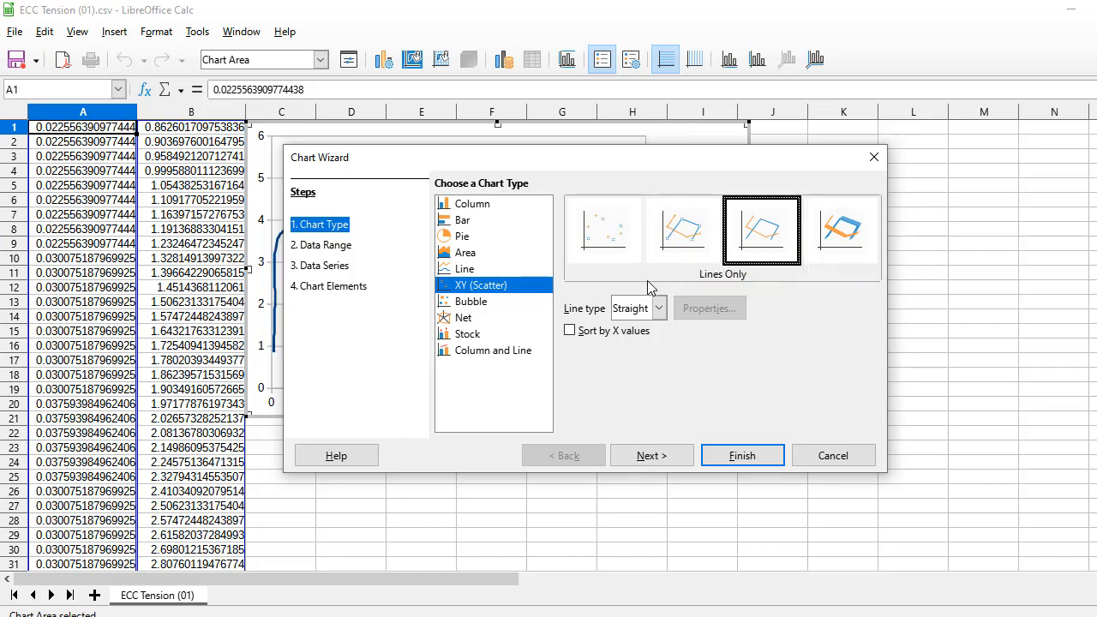
pyautogui.click(651, 456)
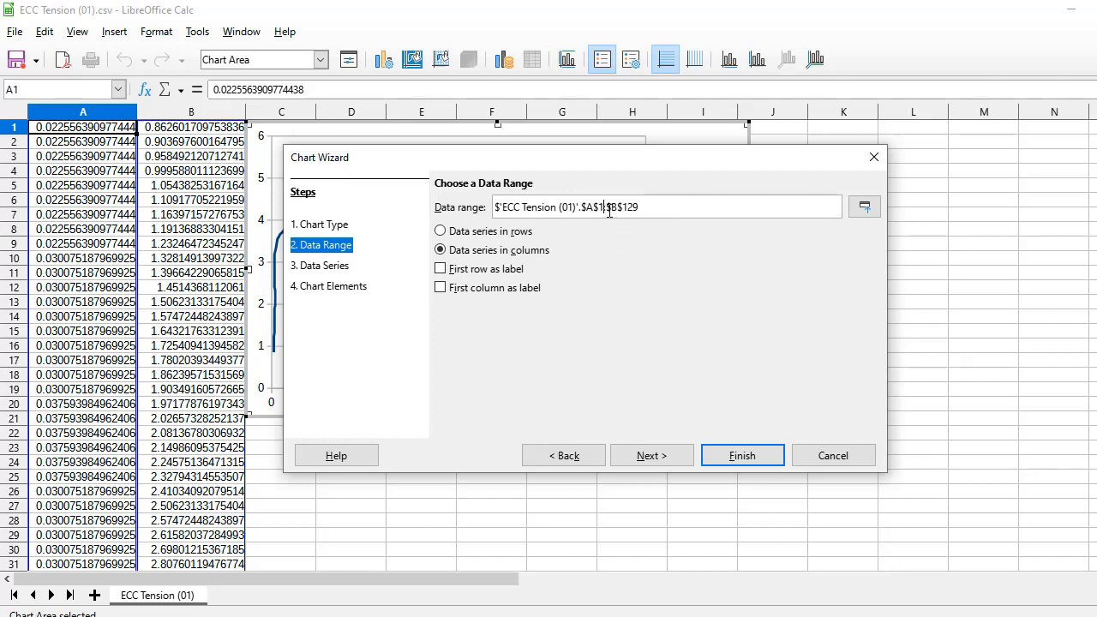
pyautogui.moveTo(77, 154)
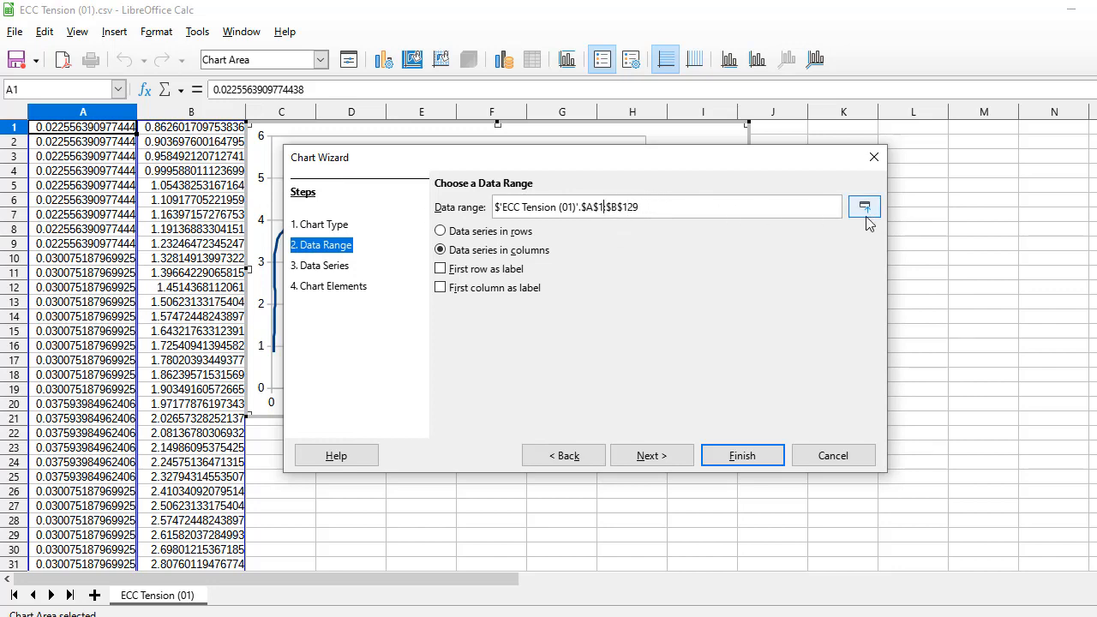
pyautogui.moveTo(863, 205)
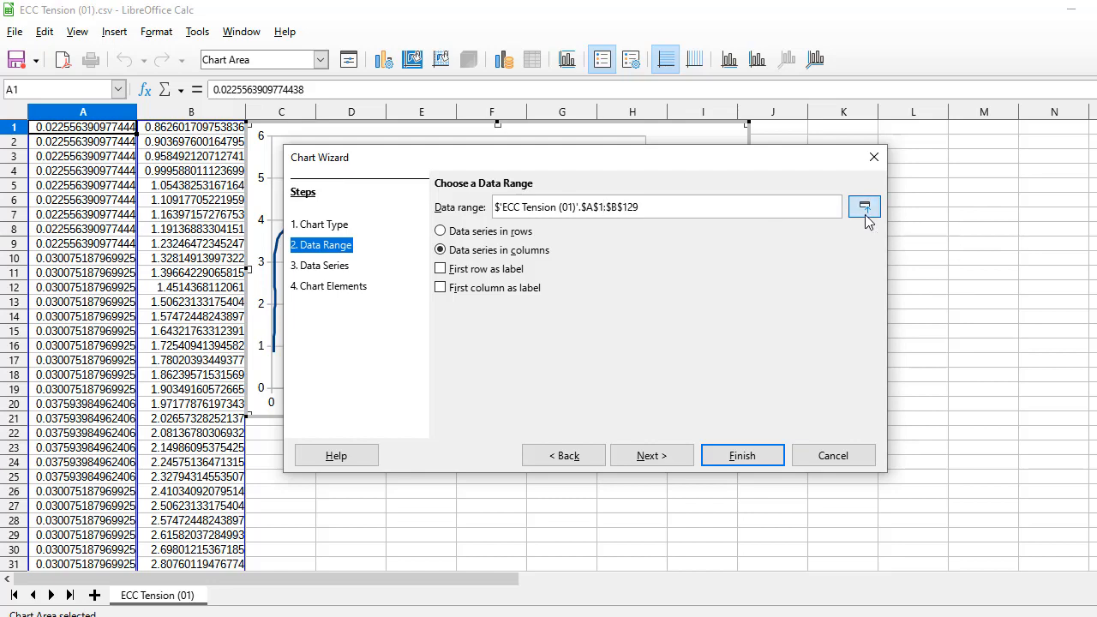
# Re-pick the chart's data range $A$1:$B$129 from the sheet, series in columns.
pyautogui.click(864, 206)
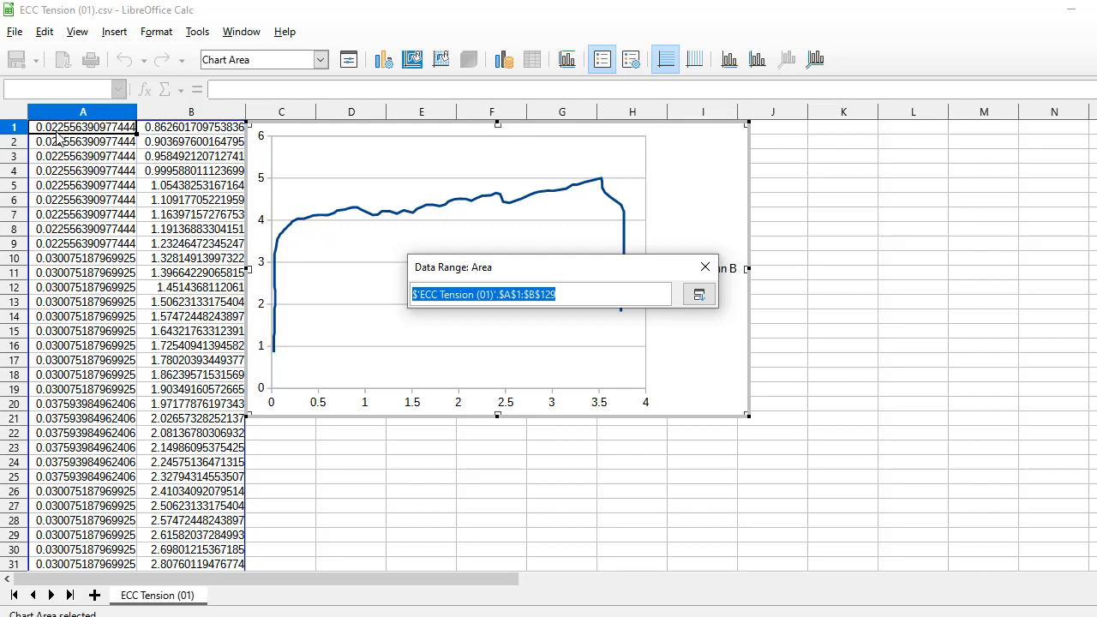
pyautogui.moveTo(55, 137)
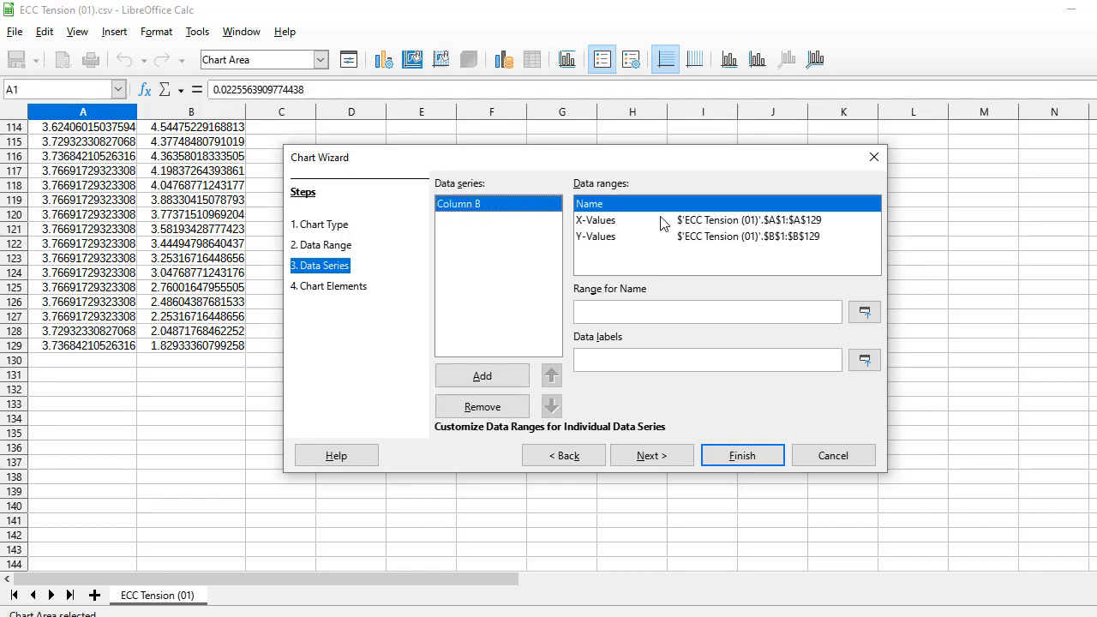
# Set the series X-values to $A$1:$A$129 and Y-values to $B$1:$B$129, then move on to Chart Elements.
pyautogui.click(597, 220)
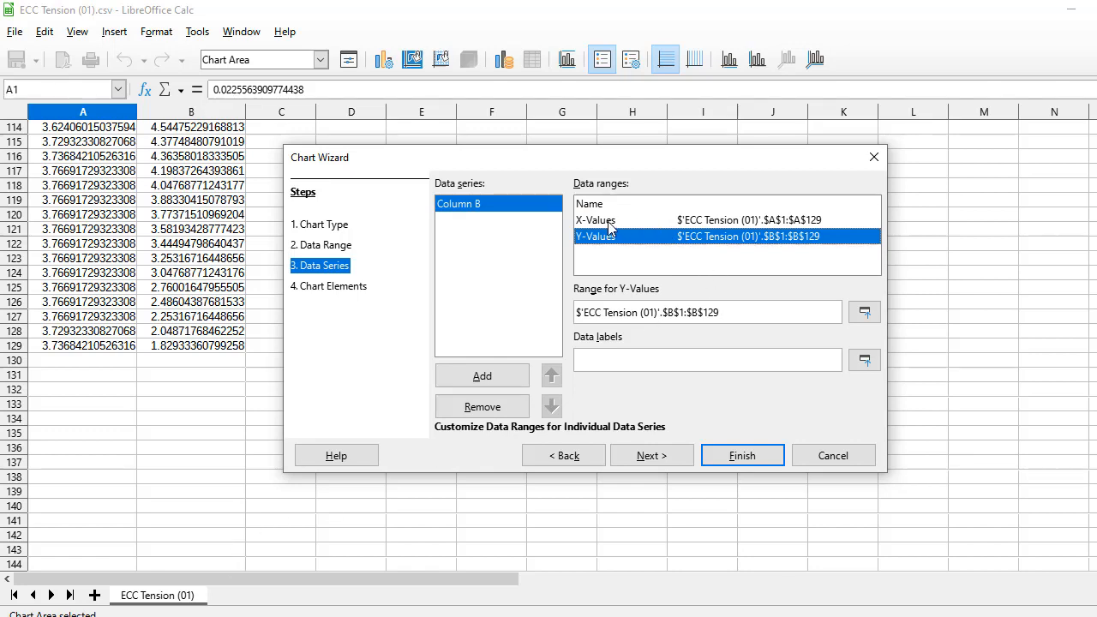
pyautogui.click(595, 219)
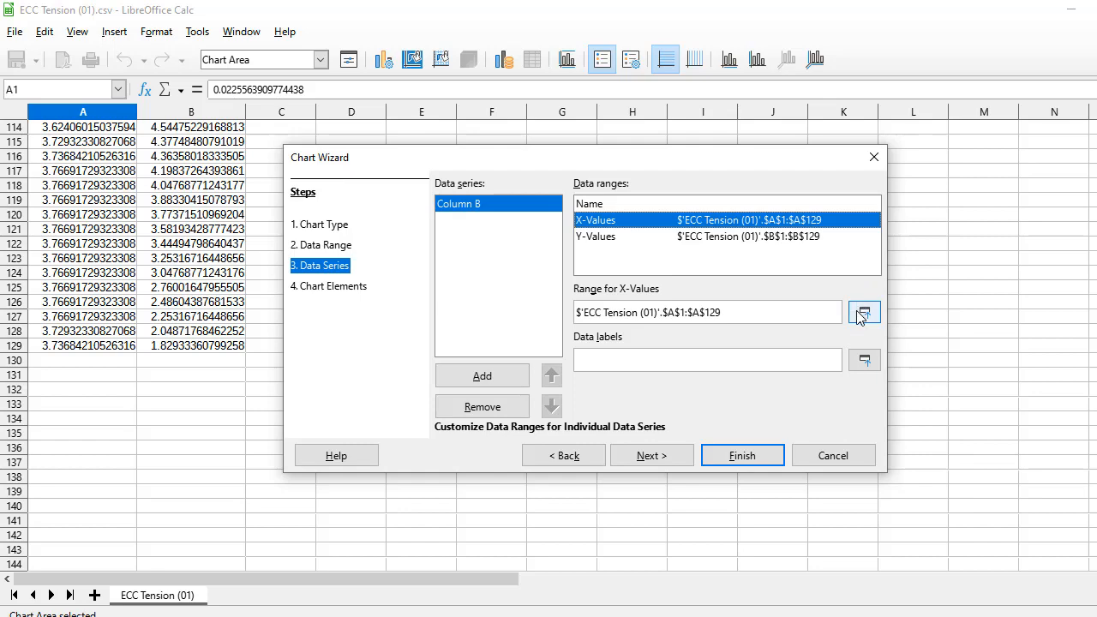
pyautogui.click(864, 312)
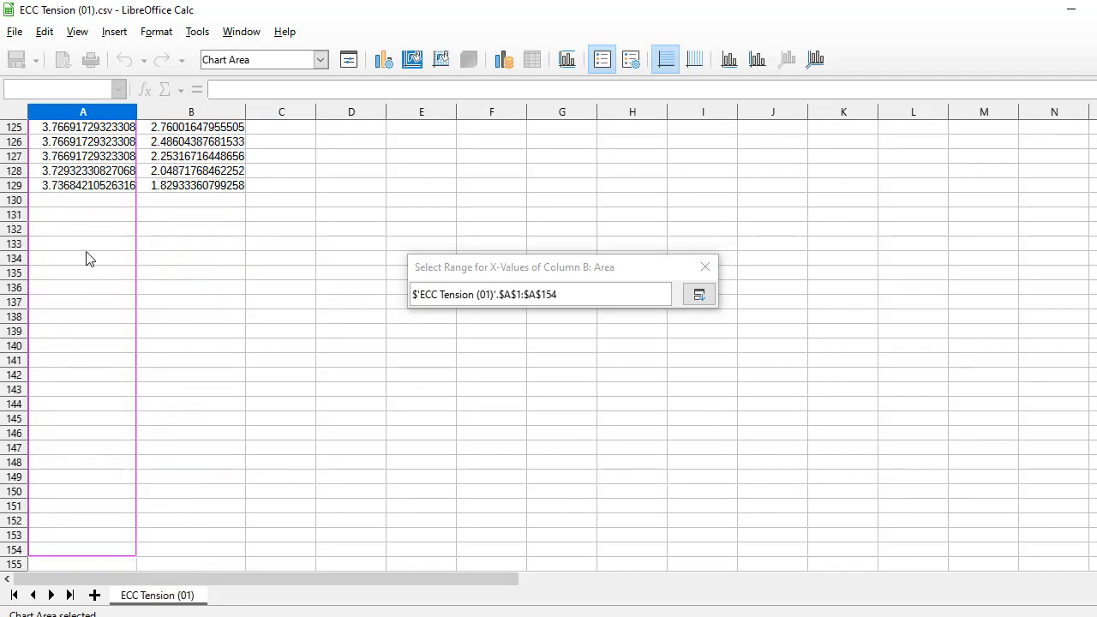
pyautogui.click(699, 295)
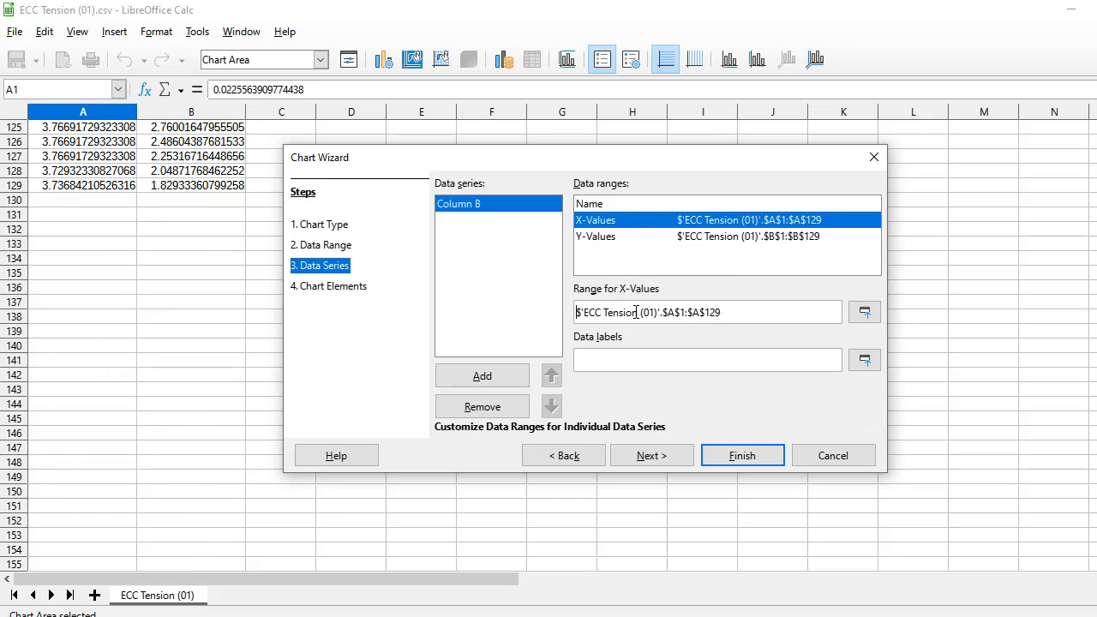
pyautogui.click(702, 236)
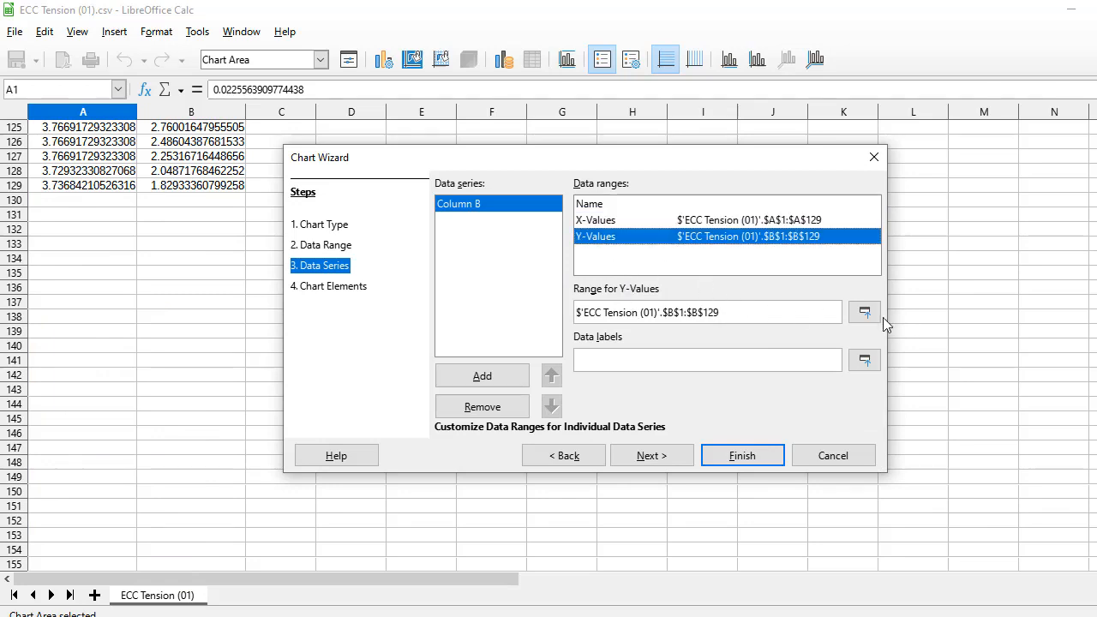
pyautogui.moveTo(962, 334)
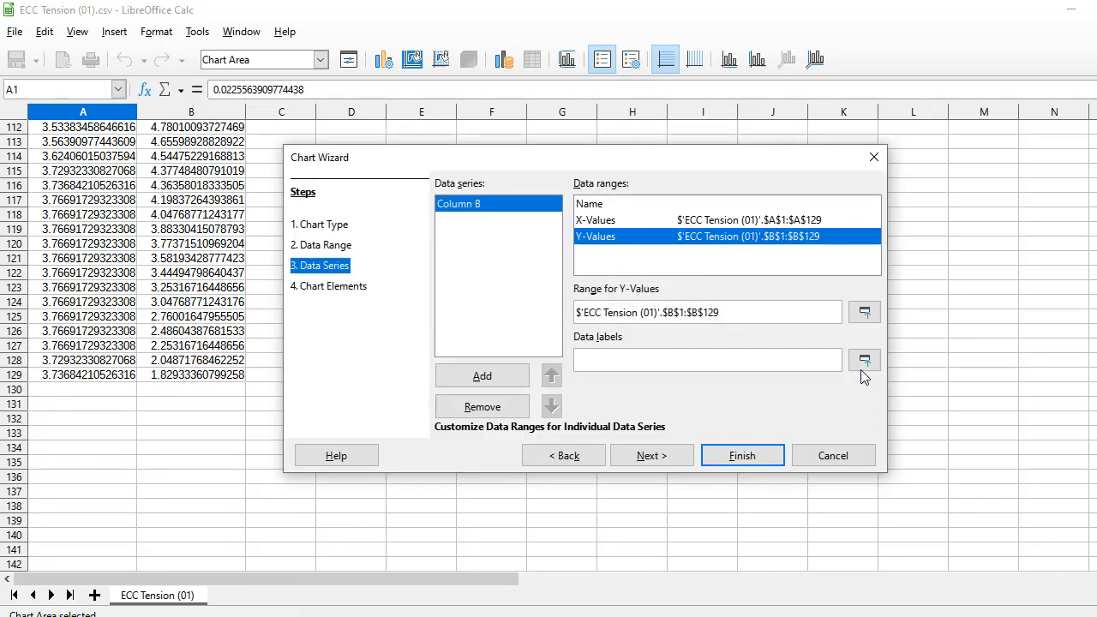
pyautogui.moveTo(542, 232)
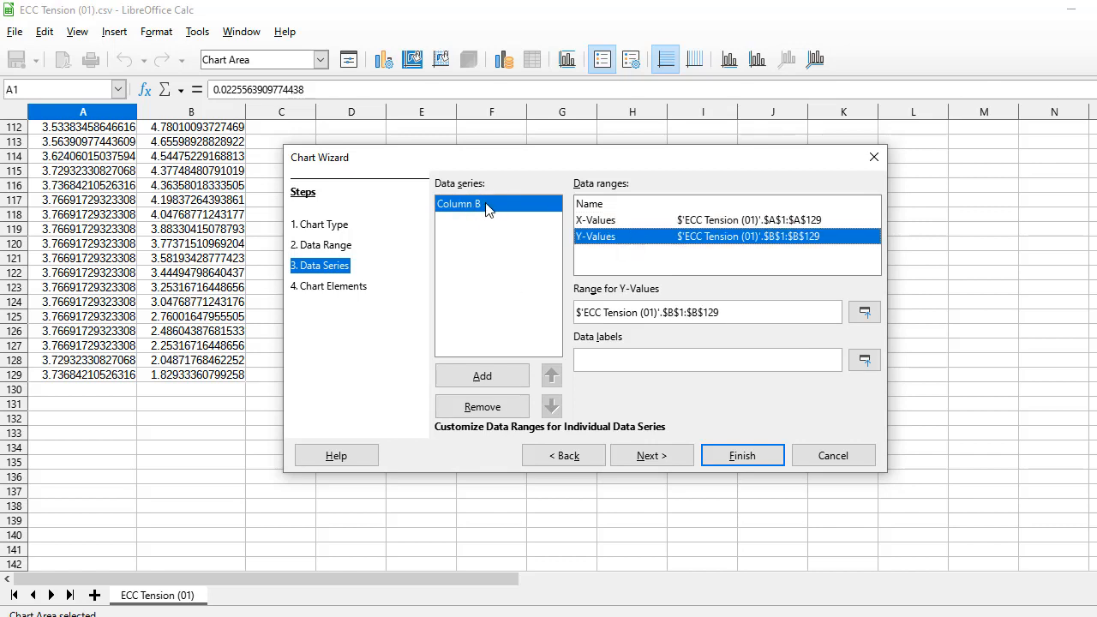
pyautogui.moveTo(501, 207)
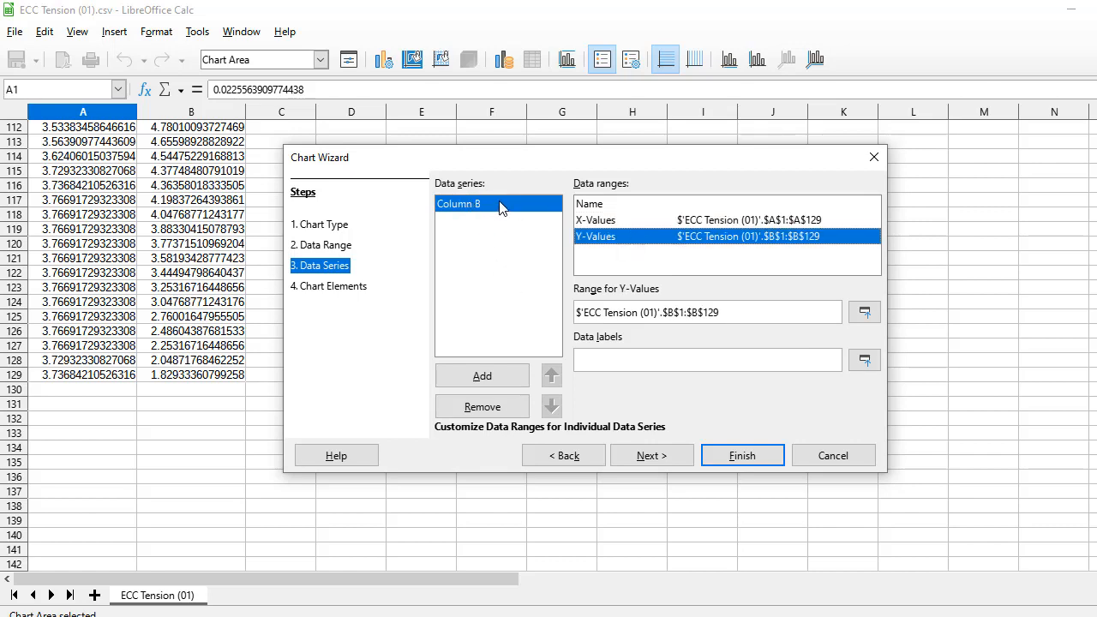
pyautogui.click(329, 285)
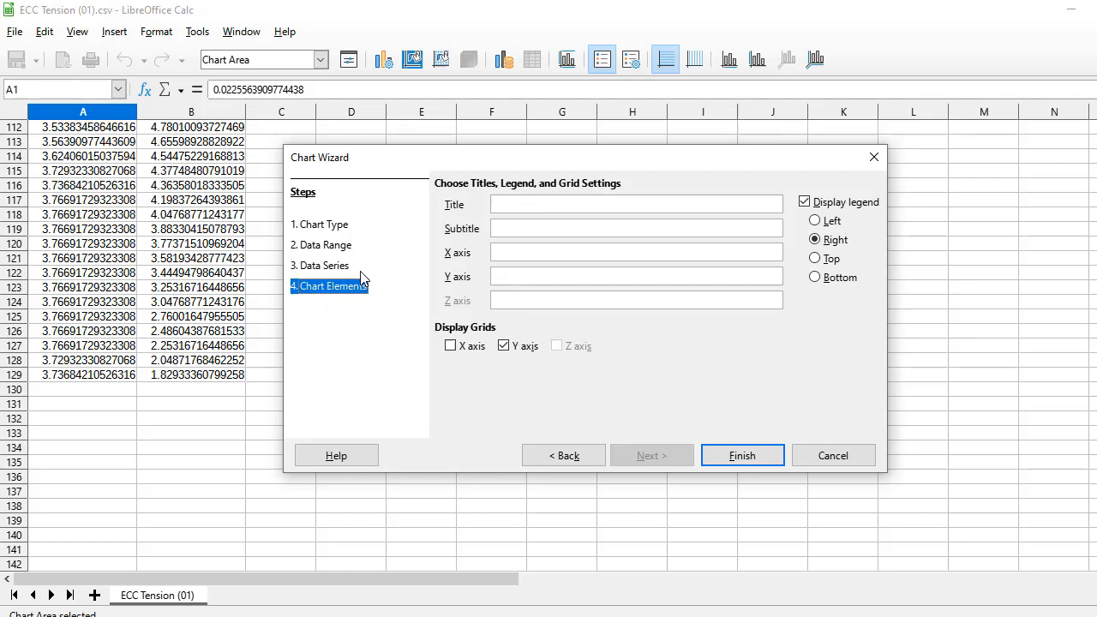
# Title the chart 'Stress Strain Curve' with X axis 'Strain' and Y axis 'Stress'.
pyautogui.click(636, 204)
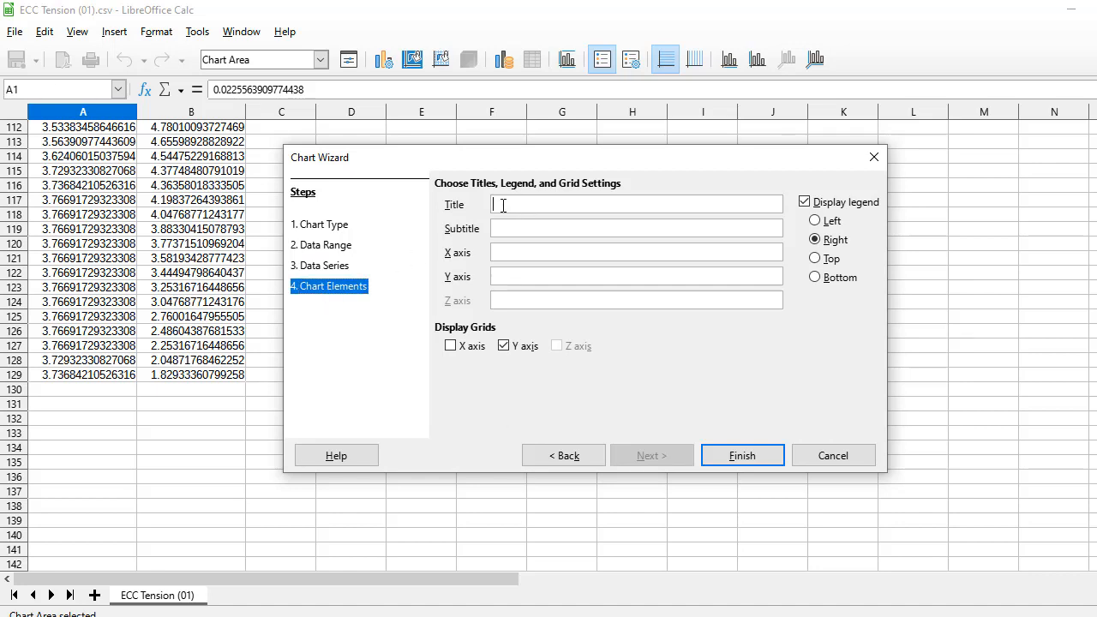
pyautogui.write('Stress Strain Curve')
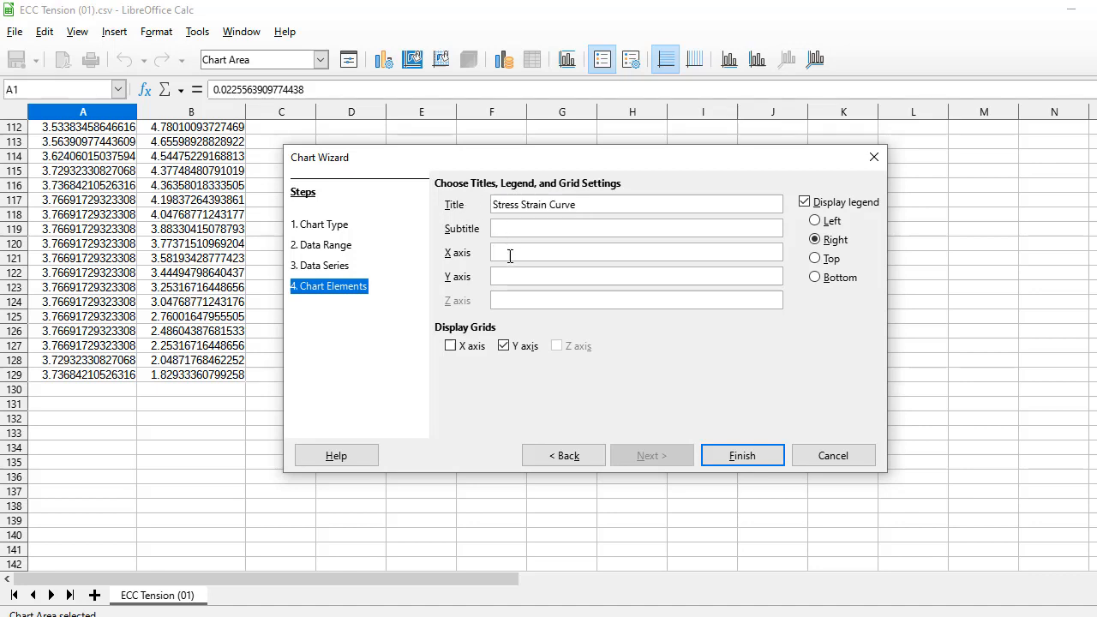
pyautogui.write('Strain')
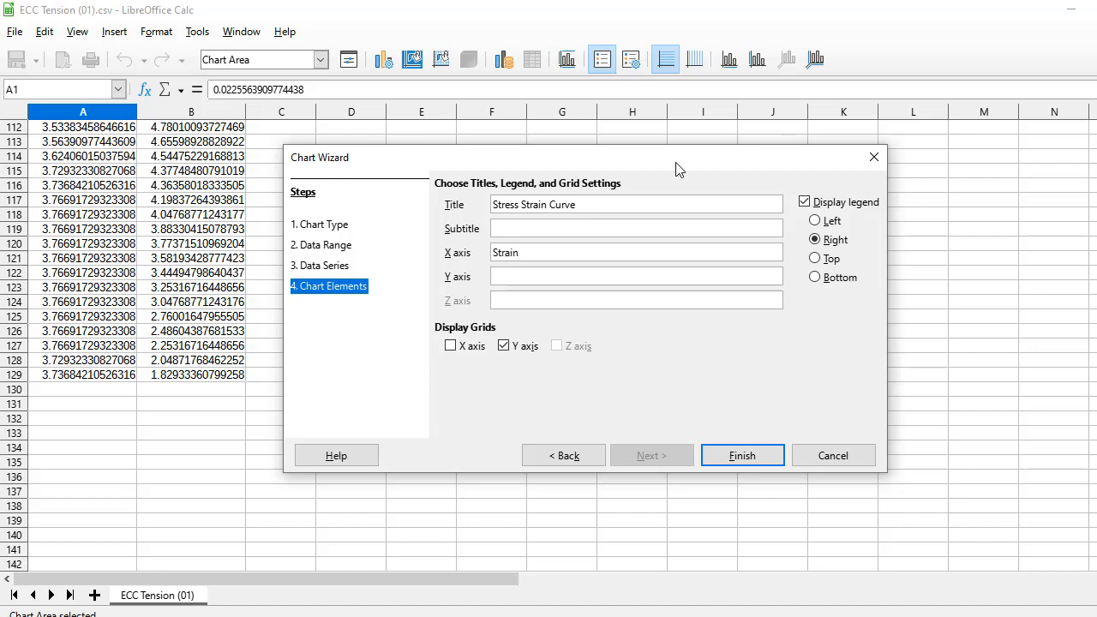
pyautogui.write('Stress')
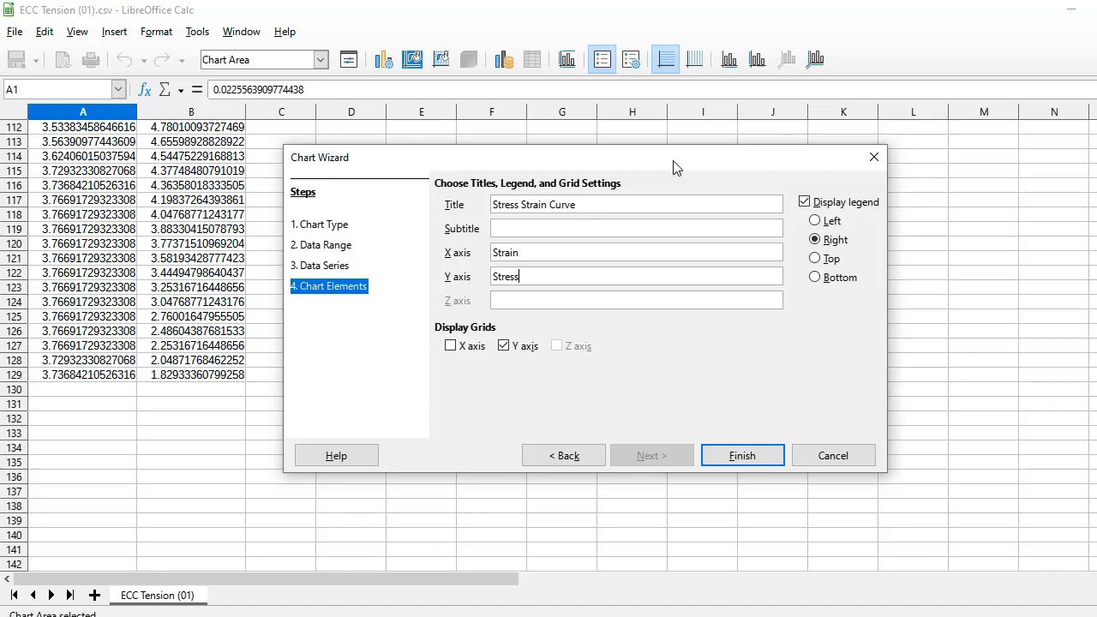
# Enable X axis gridlines alongside the Y grid and finish creating the chart.
pyautogui.click(449, 346)
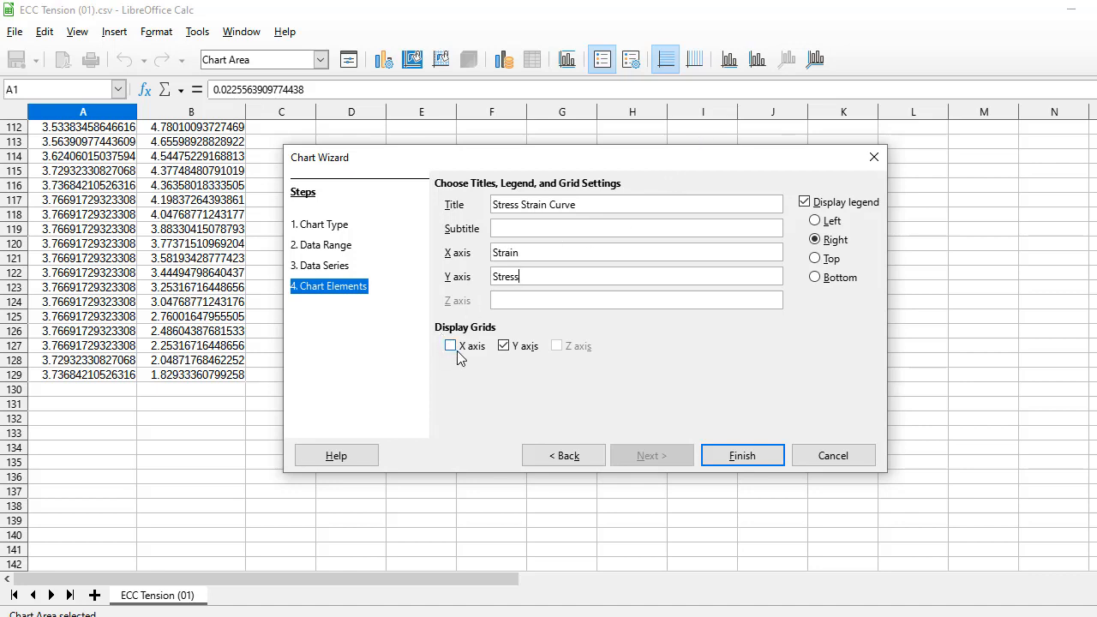
pyautogui.click(449, 346)
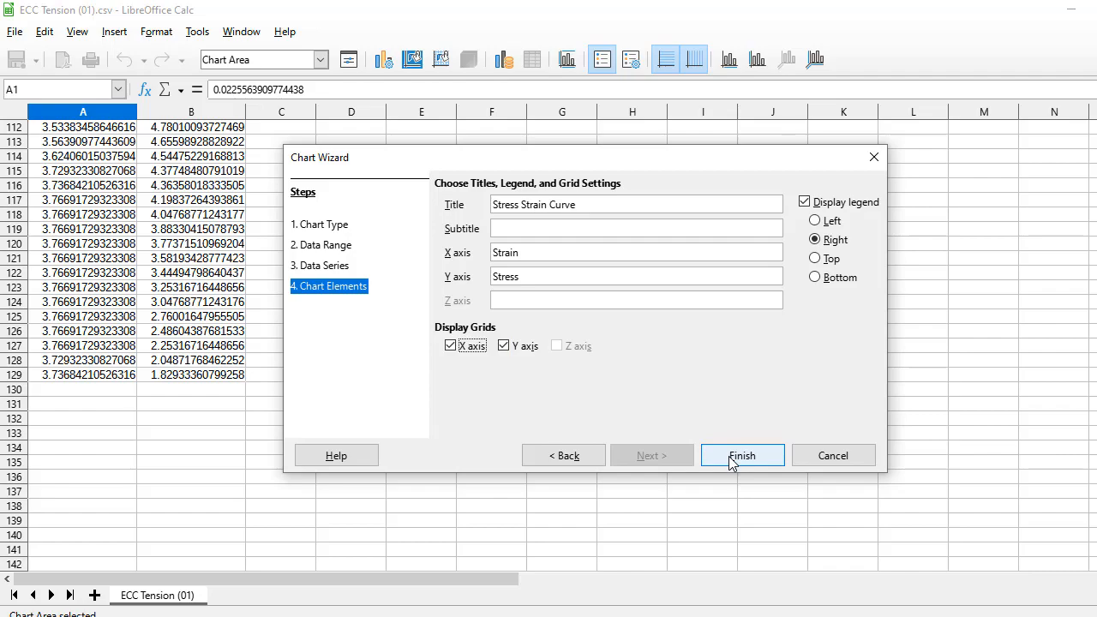
pyautogui.click(740, 455)
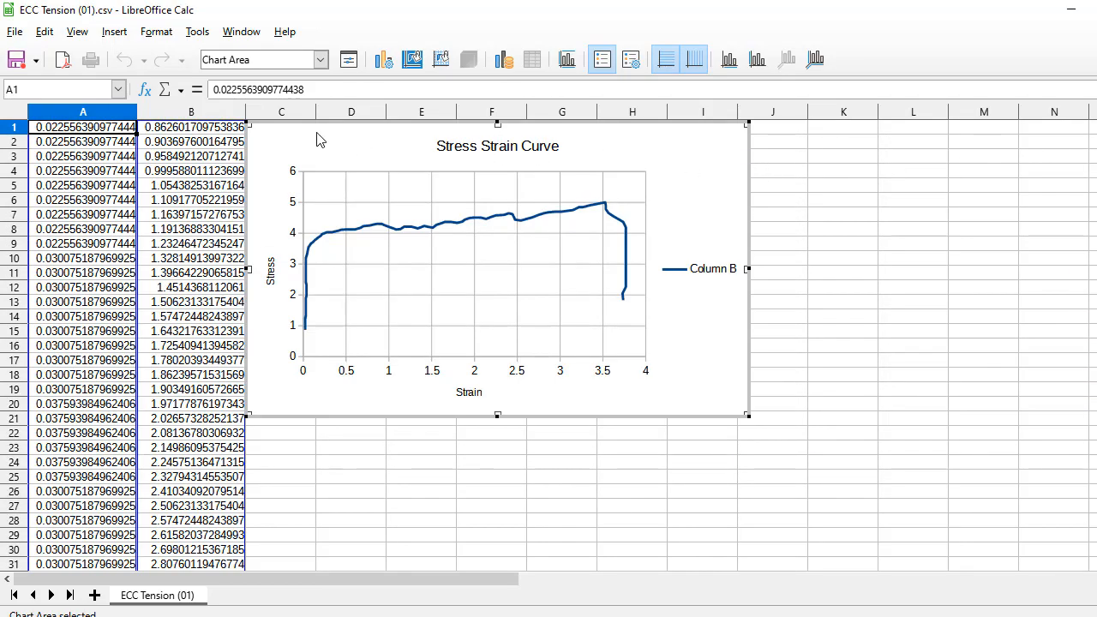
pyautogui.moveTo(490, 175)
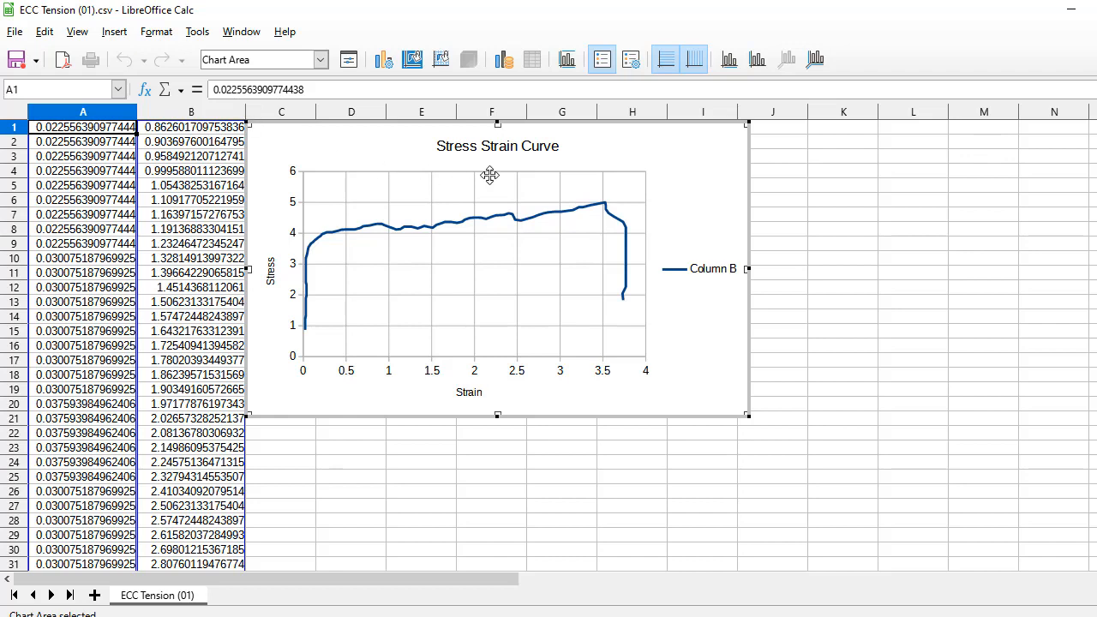
pyautogui.moveTo(343, 220)
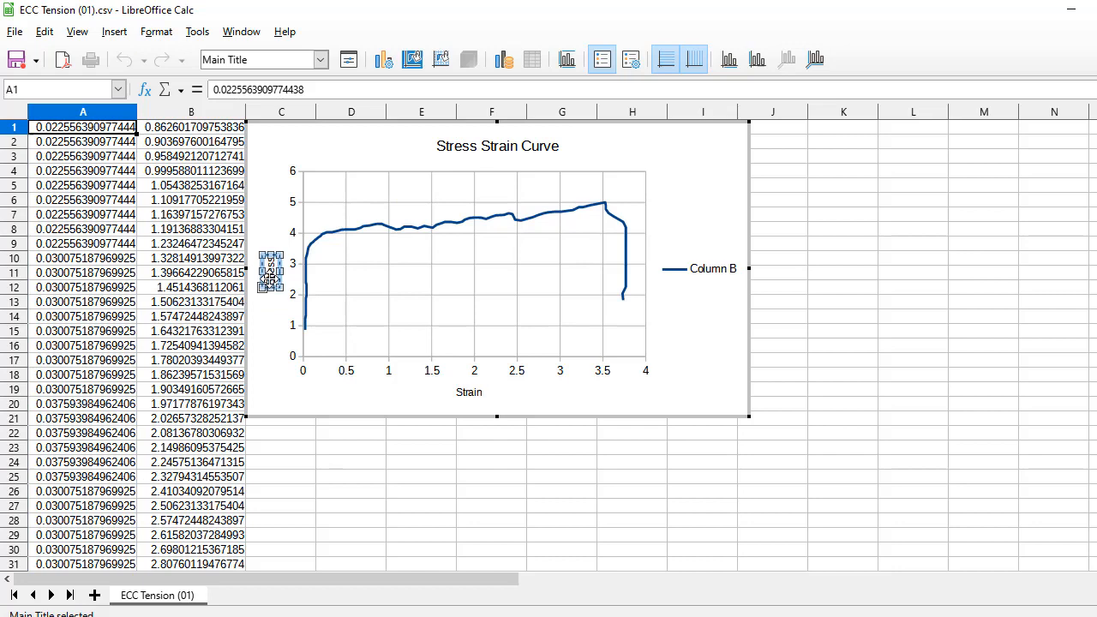
# Select the Column B legend in chart edit mode so it can be removed.
pyautogui.click(469, 391)
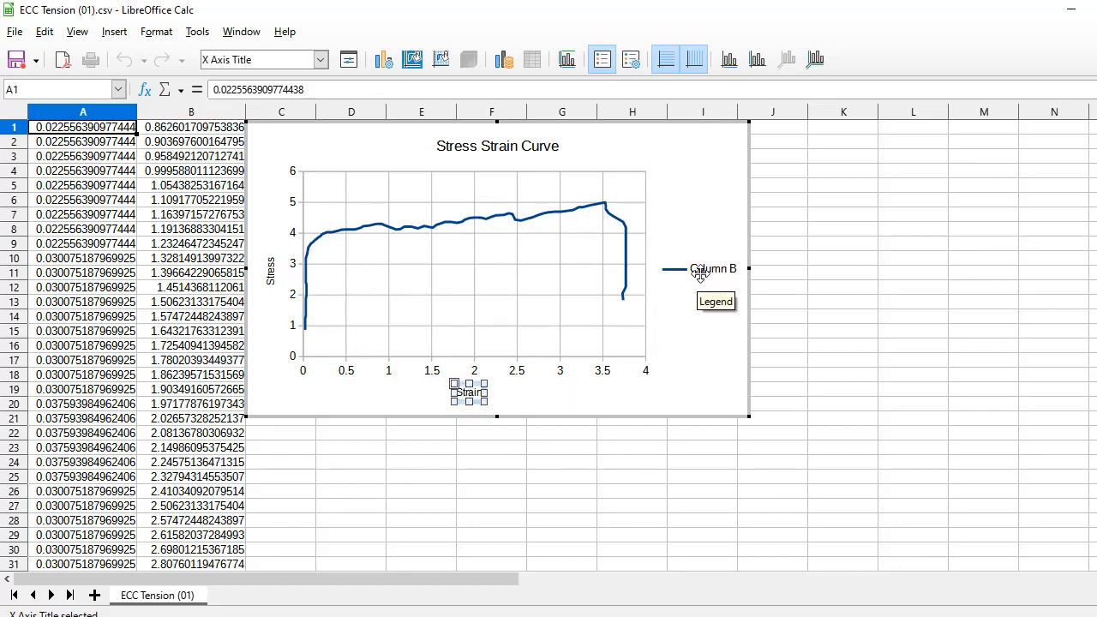
pyautogui.click(712, 267)
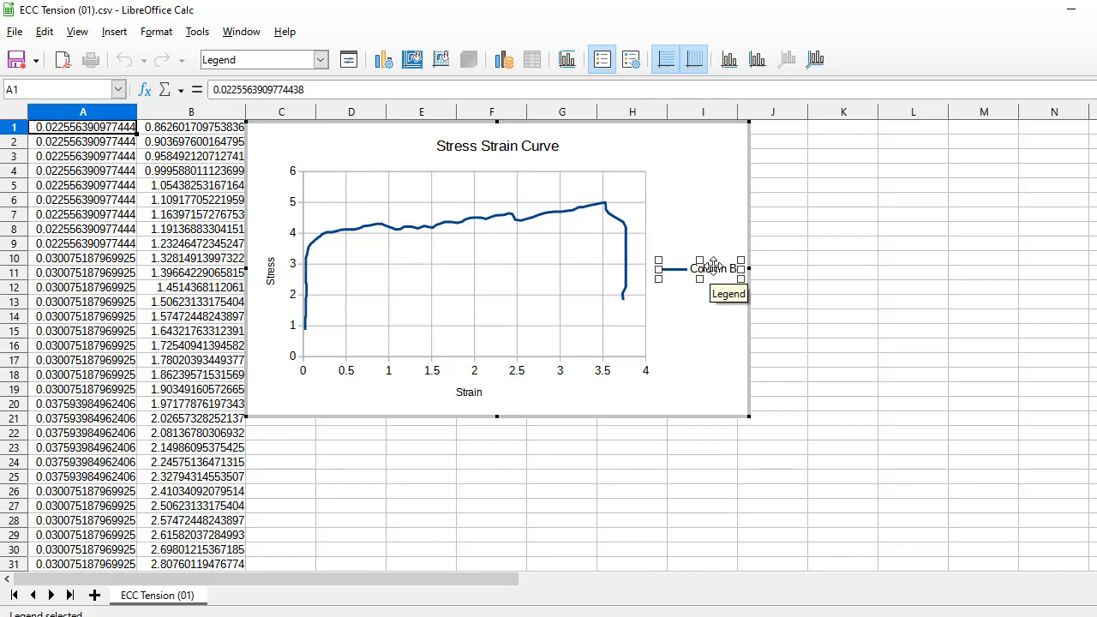
pyautogui.moveTo(604, 58)
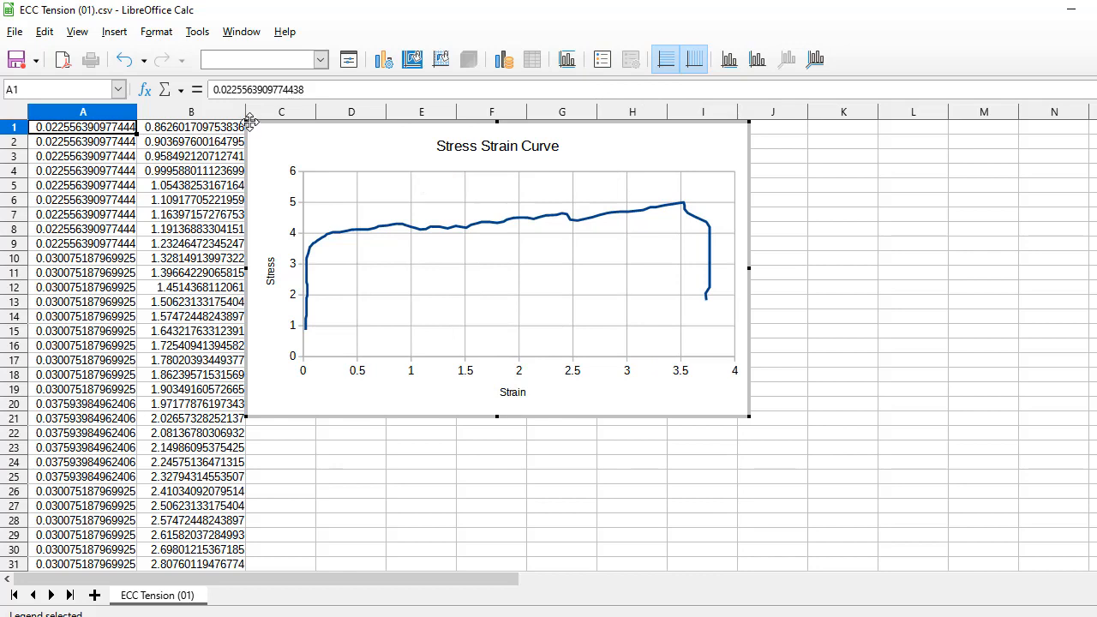
pyautogui.moveTo(355, 373)
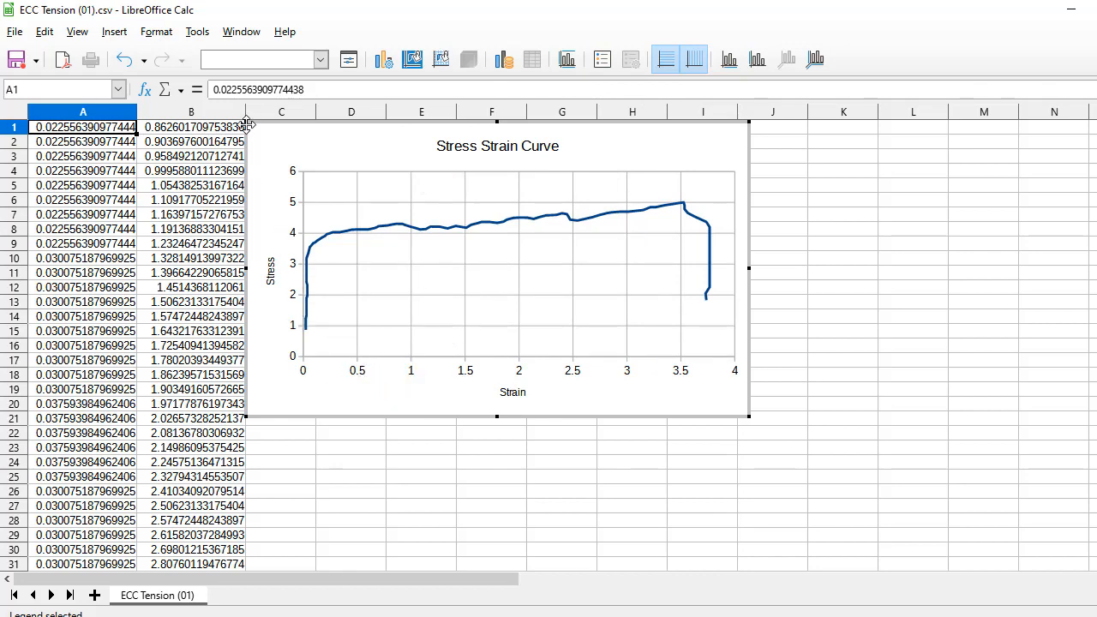
pyautogui.moveTo(425, 234)
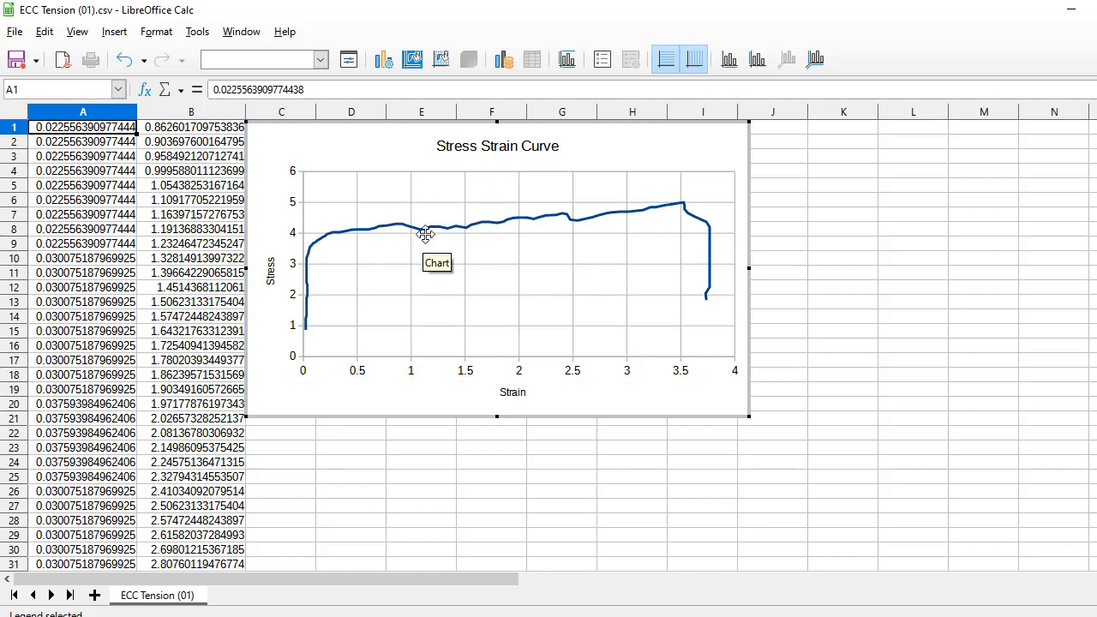
pyautogui.moveTo(479, 402)
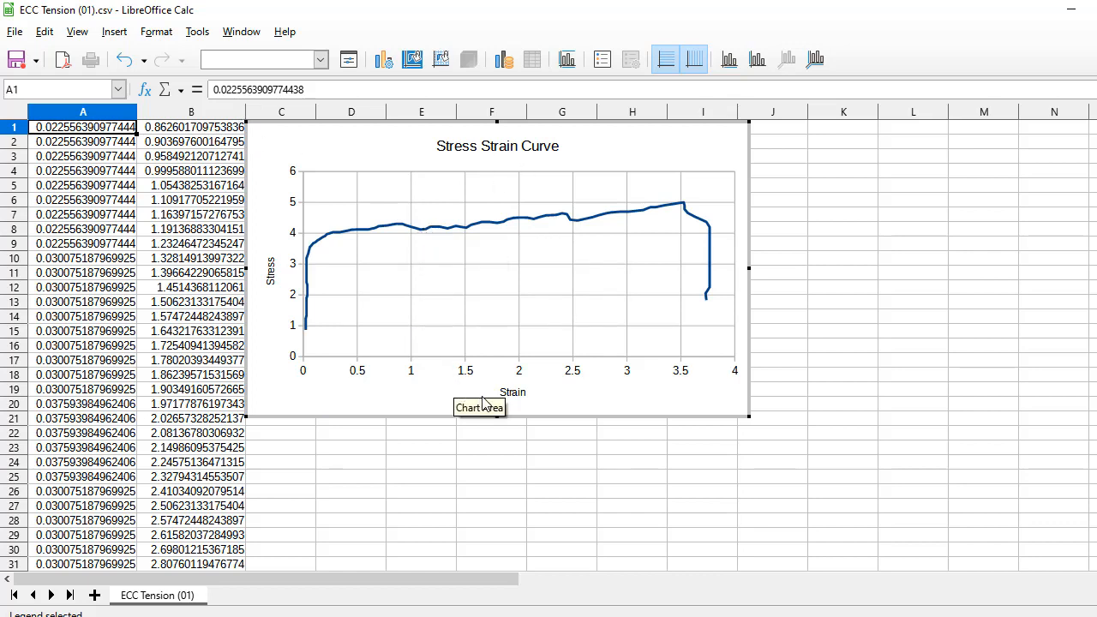
pyautogui.moveTo(483, 403)
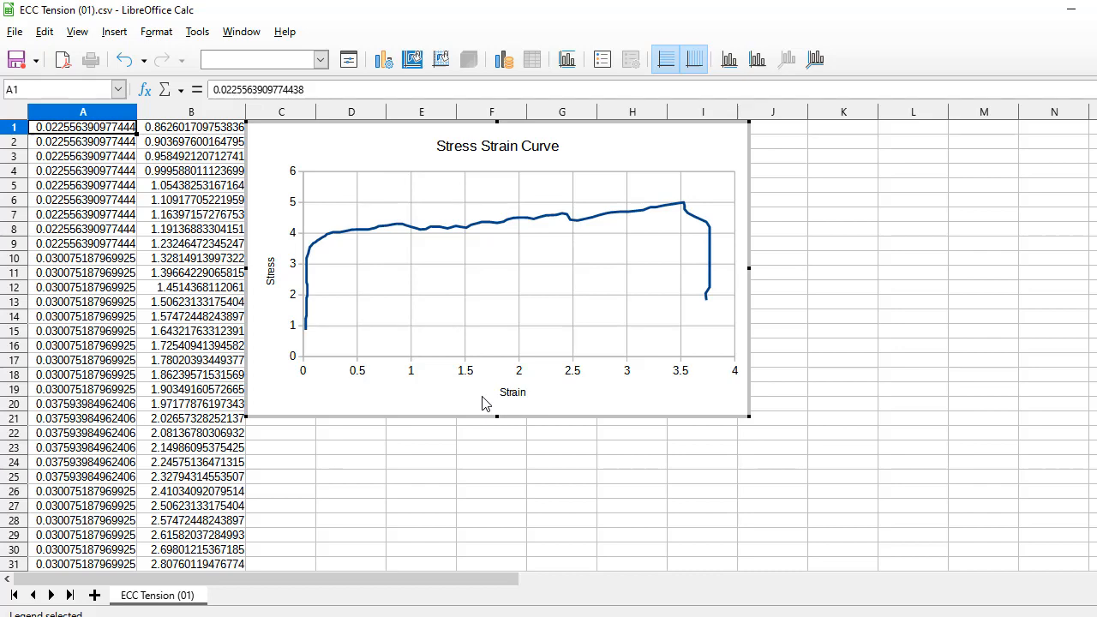
pyautogui.moveTo(485, 401)
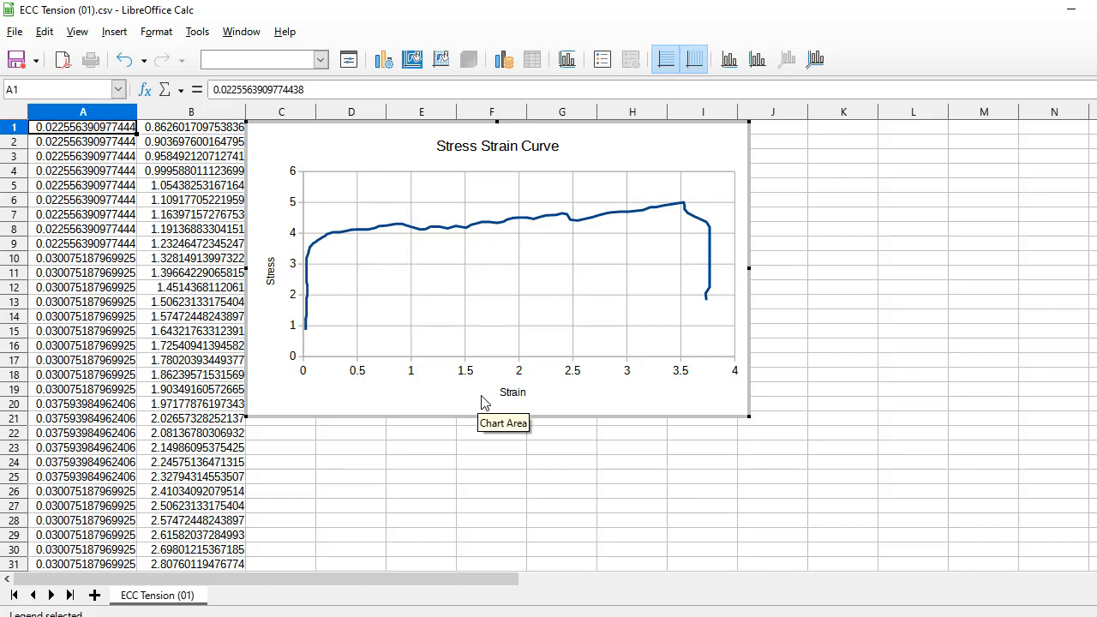